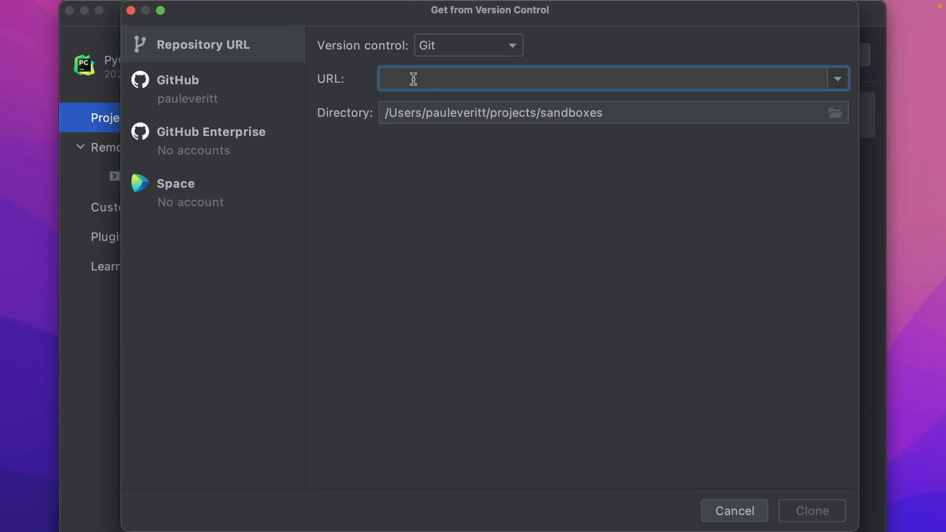
text(https://github.com/pyscript/pyscript.git)
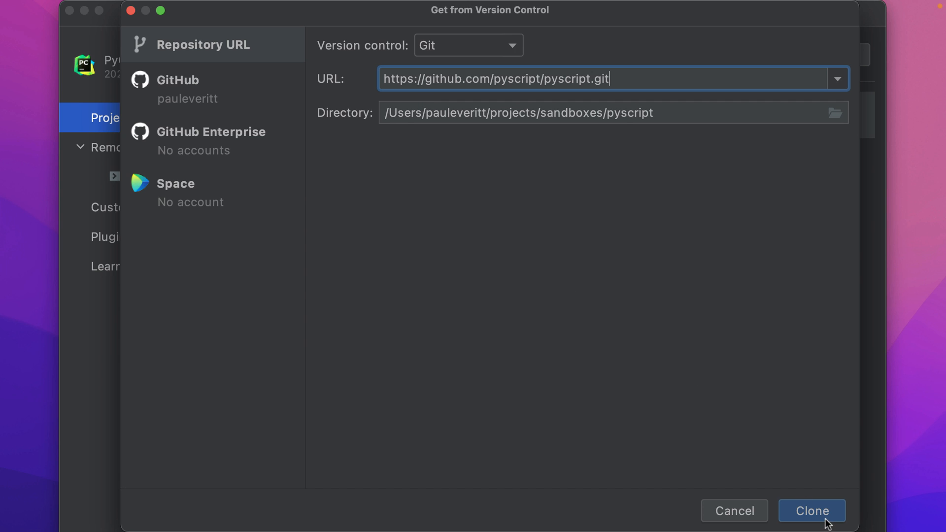
click(811, 511)
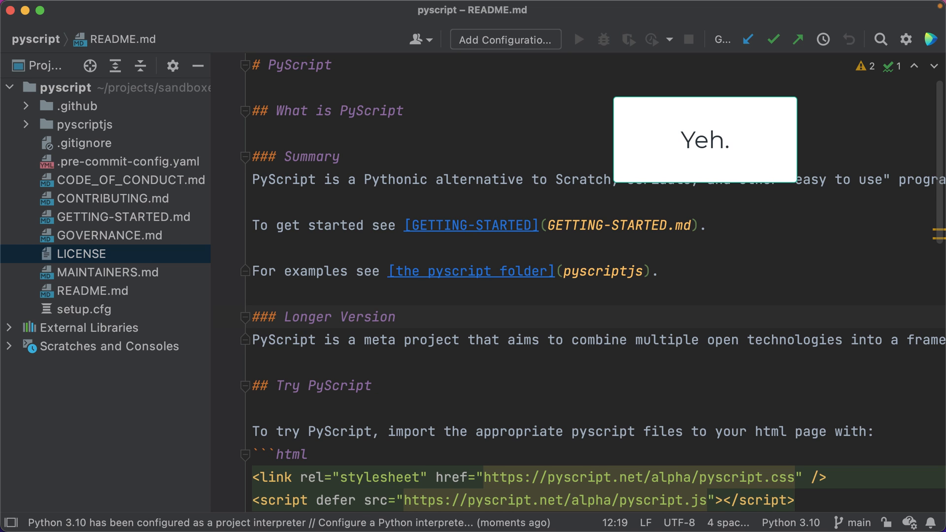
Run npm install on pyscriptjs/package.json so node_modules appears.
click(27, 124)
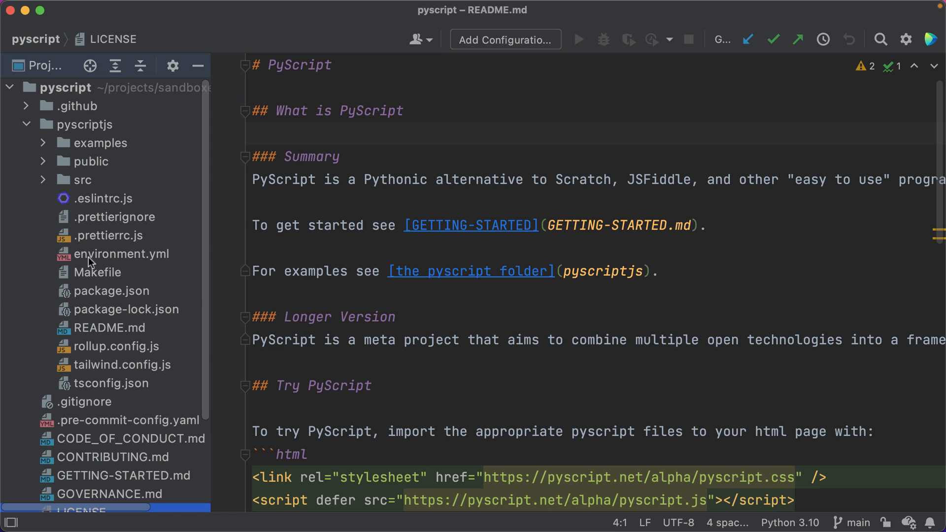
click(111, 290)
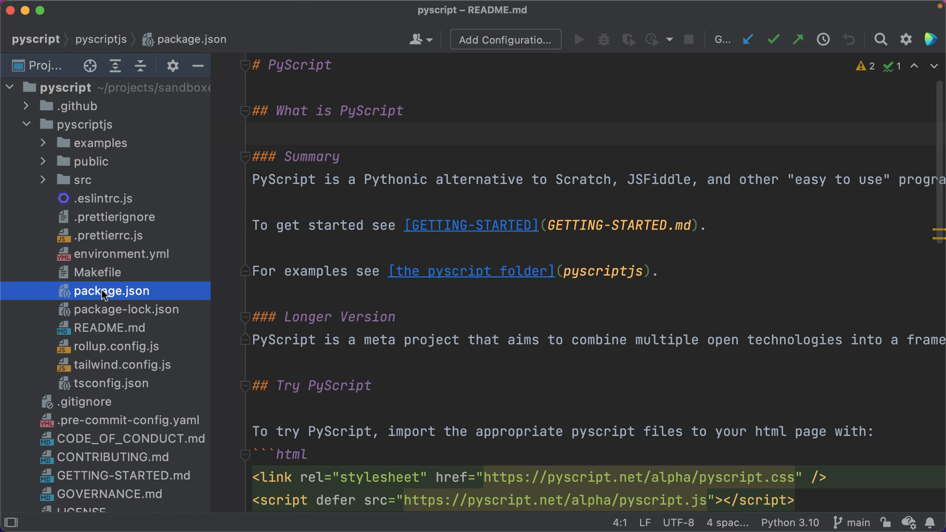
right_click(111, 291)
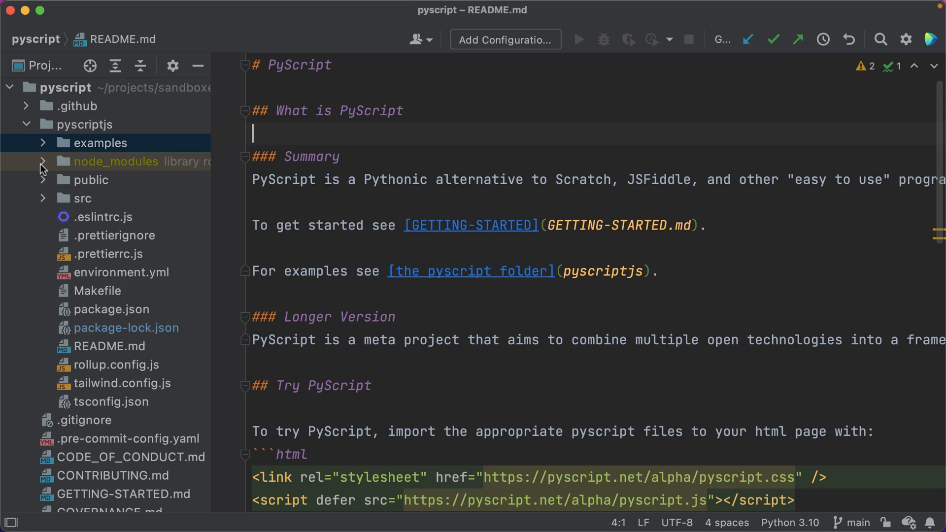
Run the package.json build script producing examples/build with pyscript.js, pyscript.css and pyscript.py.
click(42, 161)
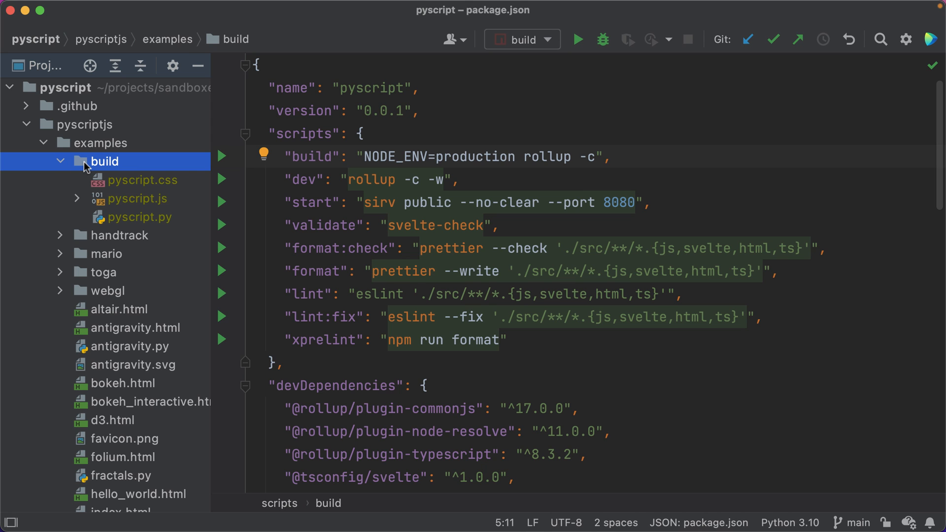
right_click(104, 161)
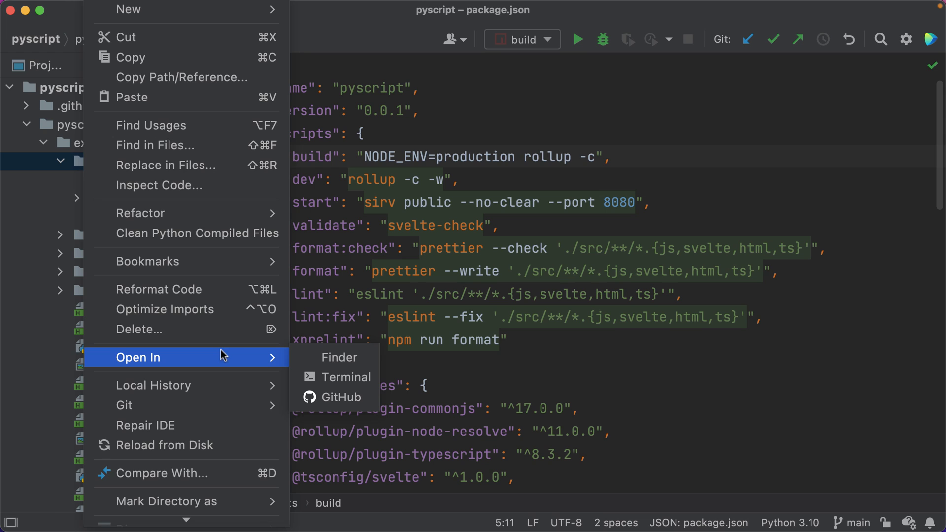
click(340, 357)
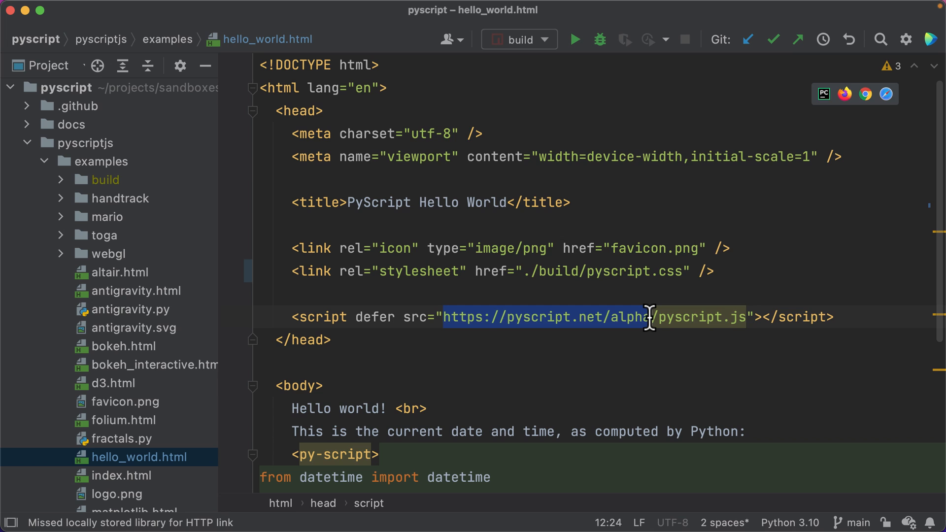
Point hello_world.html's script src at ./build/pyscript.js and preview the rendered page.
text(./build/pyscript.js)
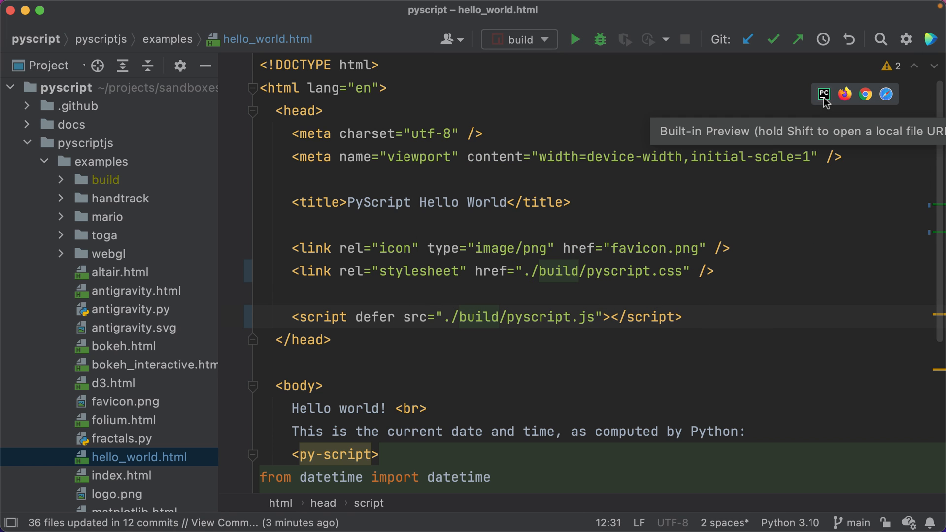
click(823, 95)
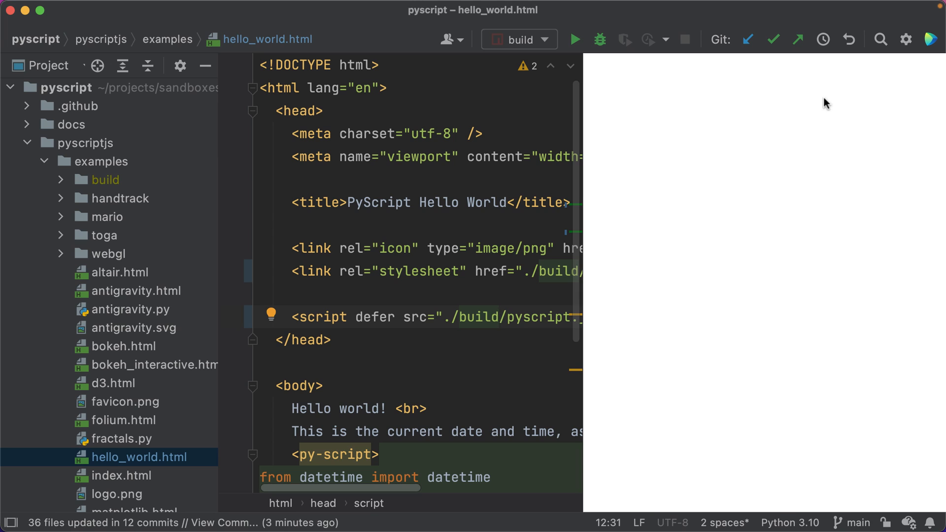
click(575, 39)
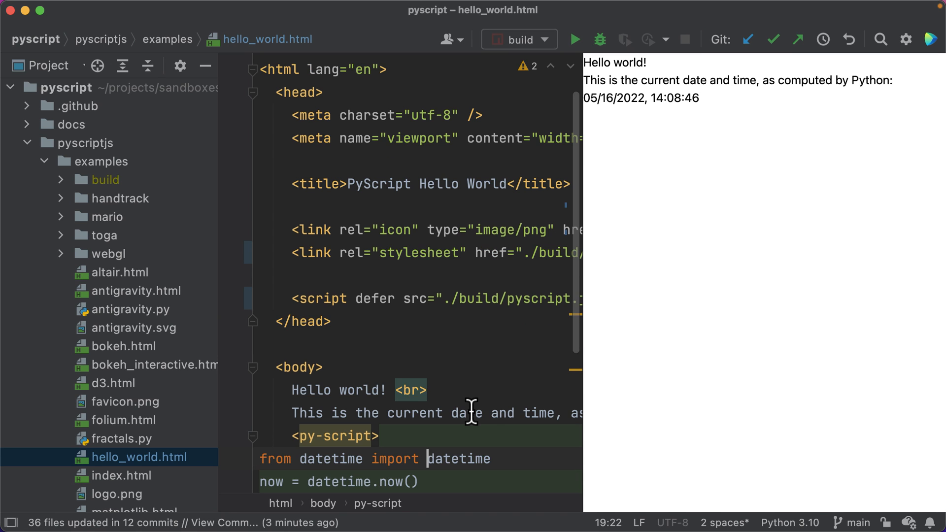
Add print("Hi there") inside the py-script block and refresh the preview.
text(print(""))
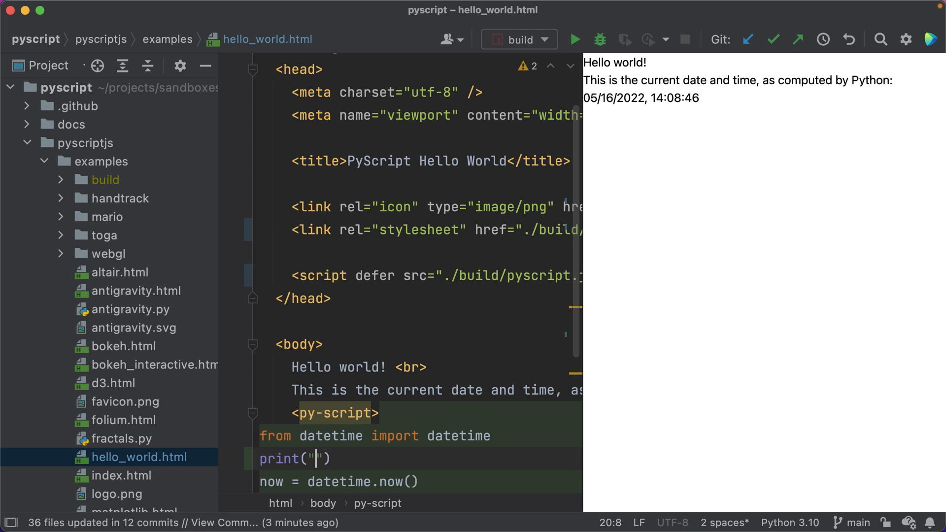
text(Hi there)
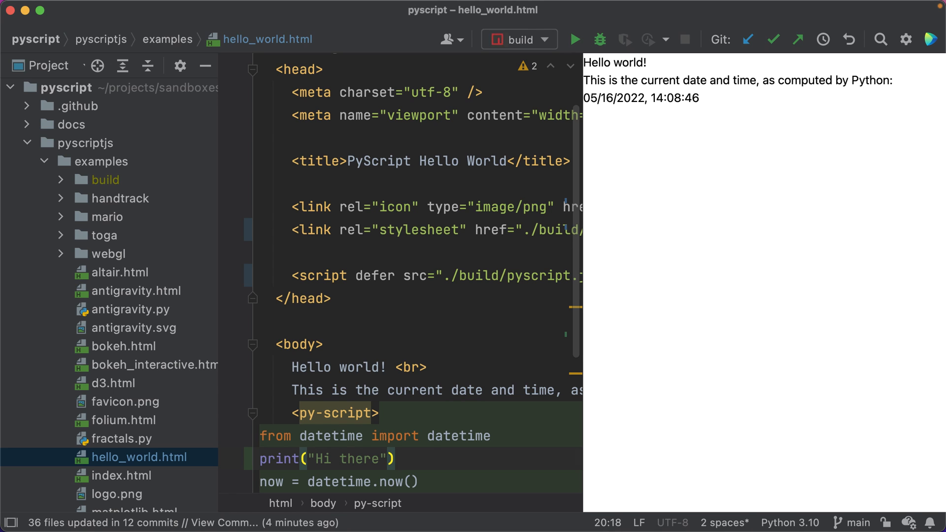
click(575, 39)
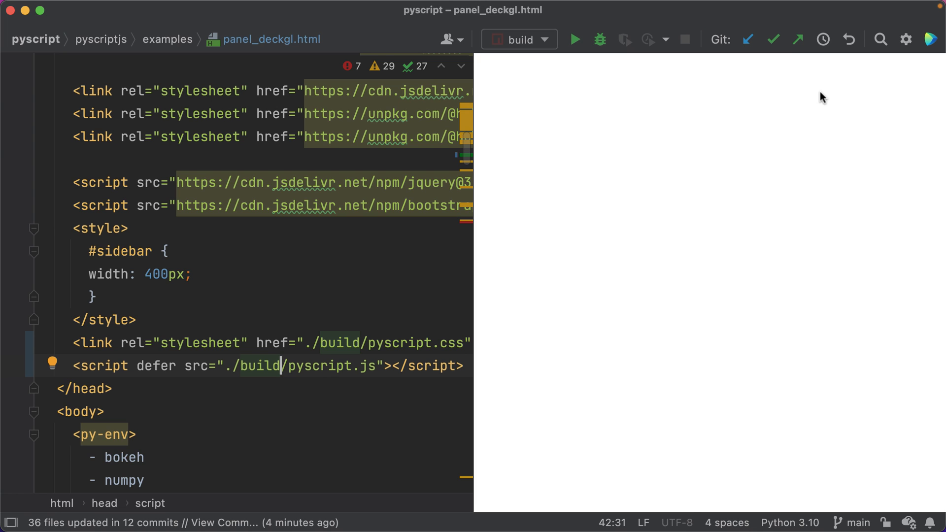
Render panel_deckgl.html in the built-in preview showing the NYC Taxi DeckGL map.
click(574, 39)
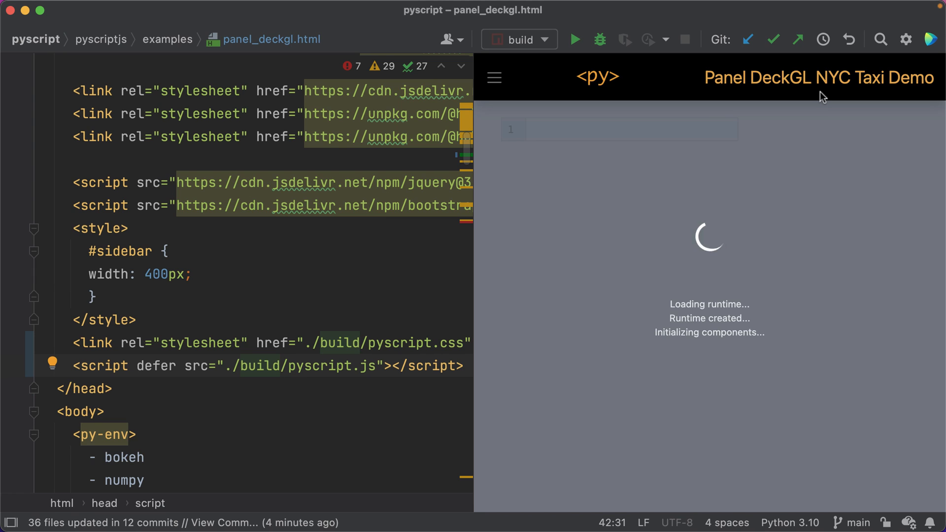
click(279, 365)
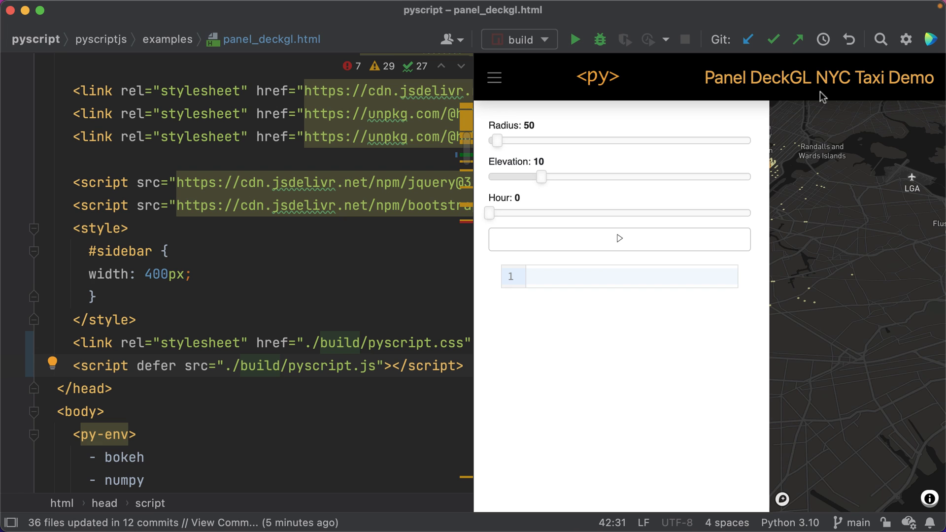
mouse_move(834, 183)
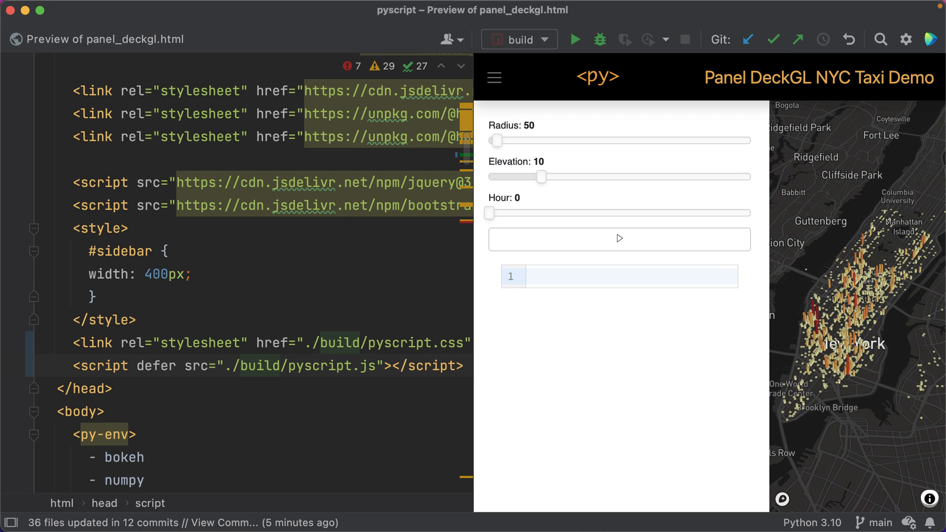
drag(542, 176, 572, 177)
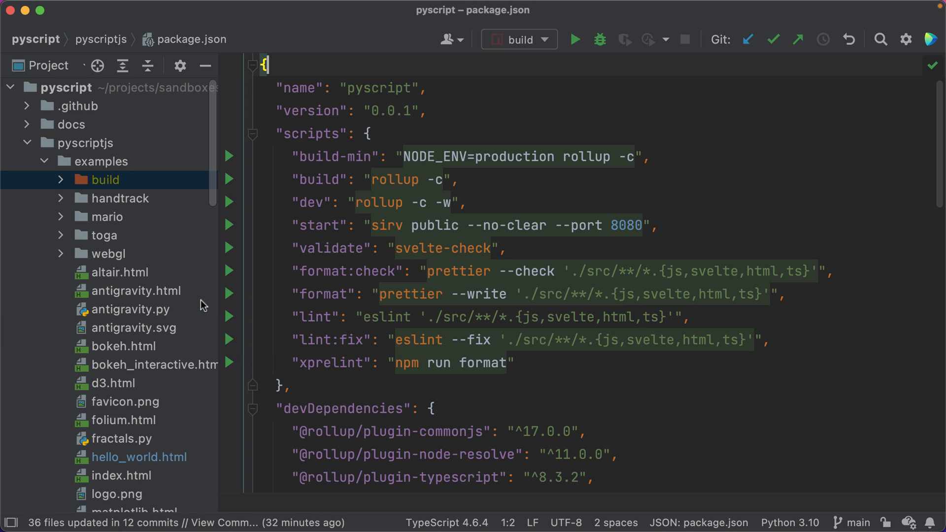
Search rollup.config.js for src to locate the src/main.ts build input.
text(rc)
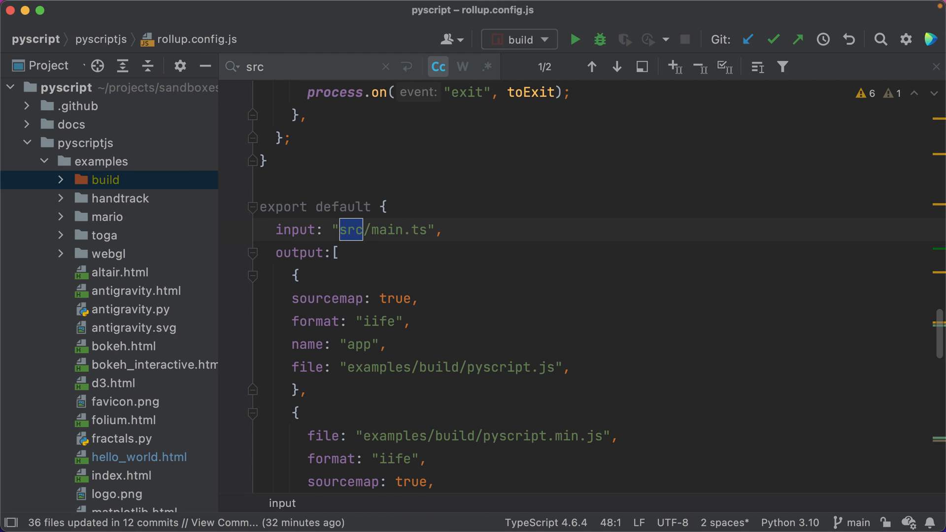
Close the search and read the export default block's input, pyscript.js and pyscript.min.js outputs and plugins.
click(260, 185)
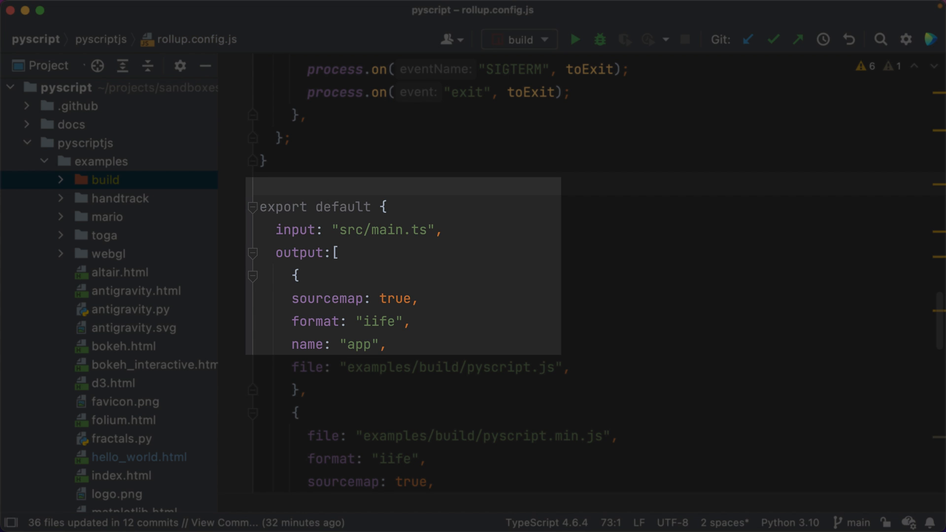
scroll(down, 3)
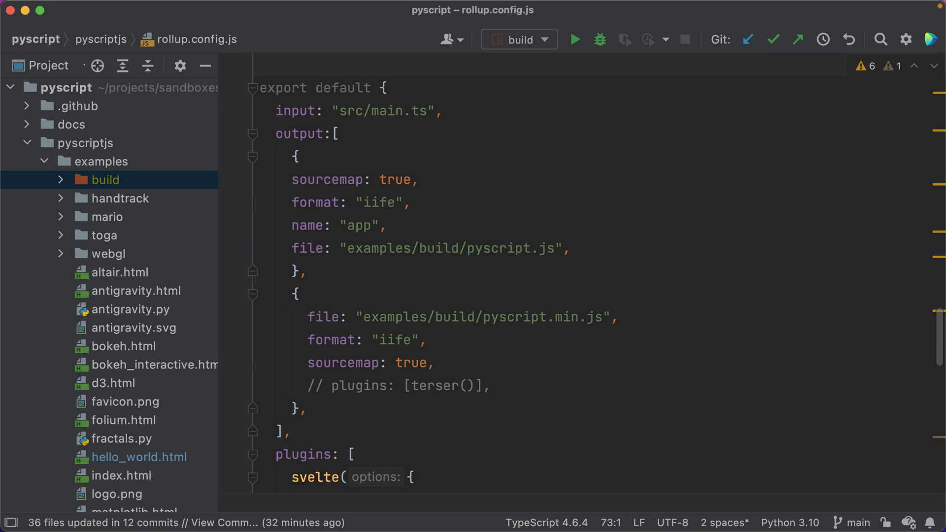
scroll(down, 3)
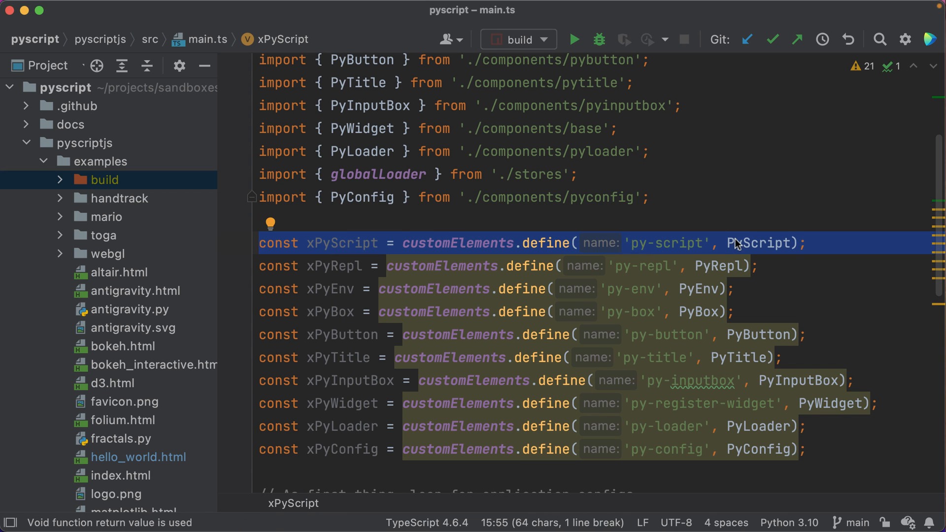
Scroll main.ts to the customElements.define calls for py-script, py-repl, py-env and other tags.
scroll(down, 3)
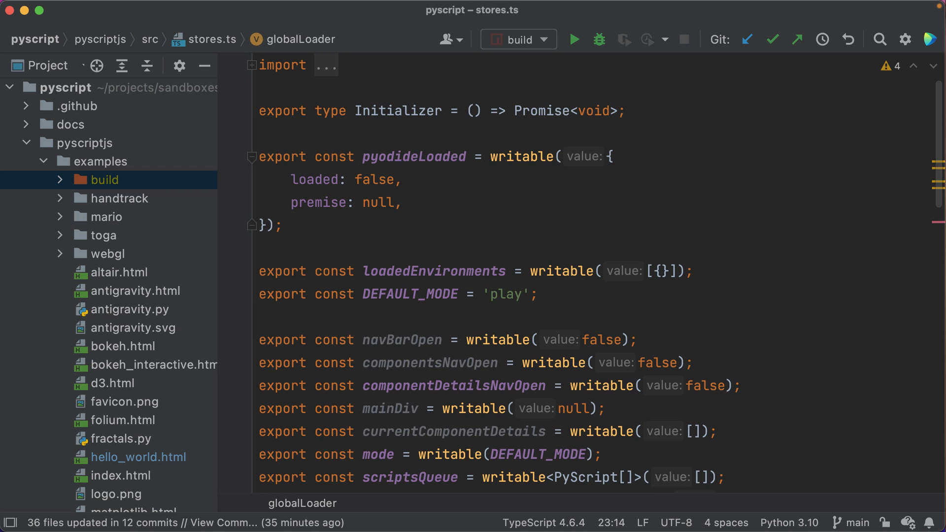
Scroll stores.ts through its writable stores down to globalLoader, appConfig and the scriptsQueue subscription.
scroll(down, 3)
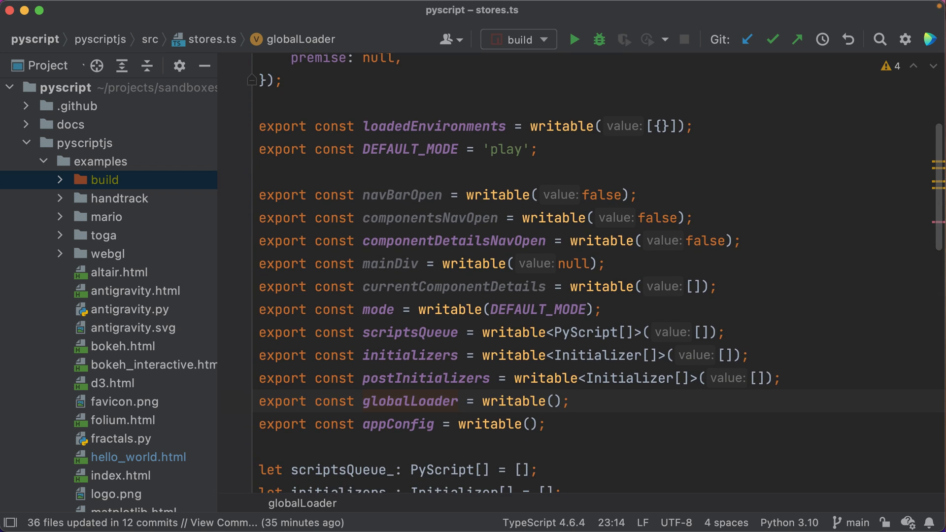
scroll(down, 3)
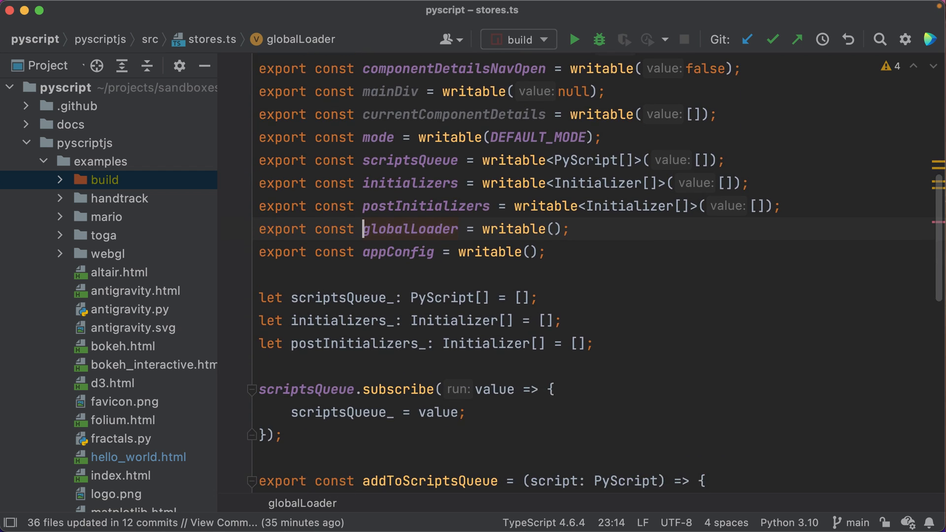
scroll(down, 3)
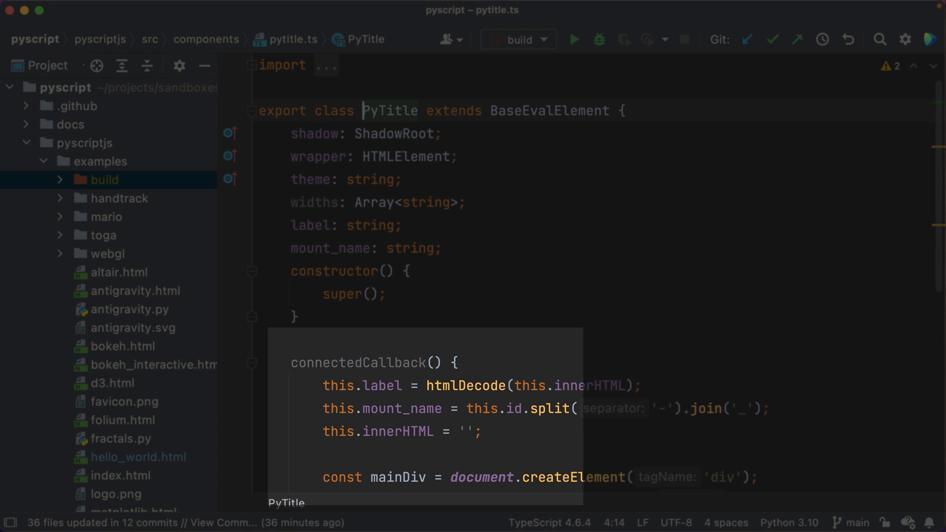
Scroll pytitle.ts to the PyTitle class extending BaseEvalElement and its connectedCallback.
scroll(down, 3)
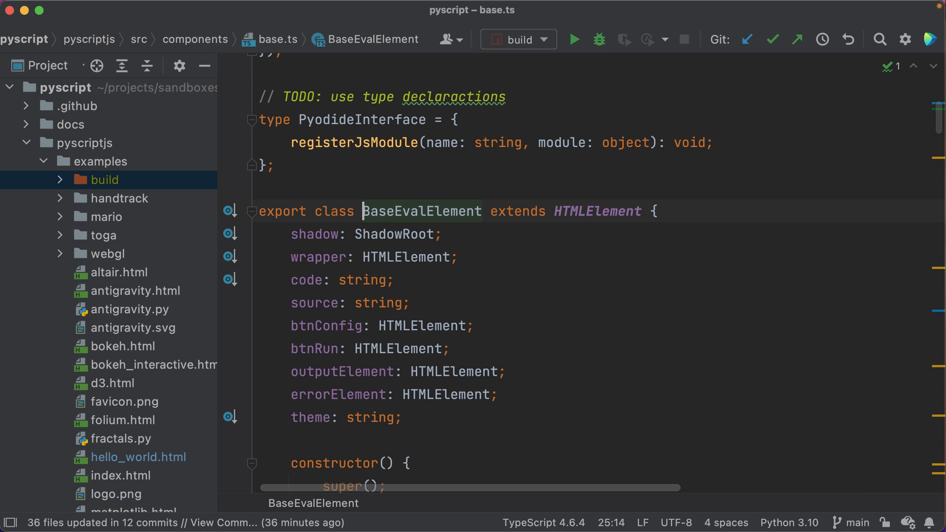
Scroll through BaseEvalElement's methods in base.ts down to the catch block ending evaluate().
scroll(down, 3)
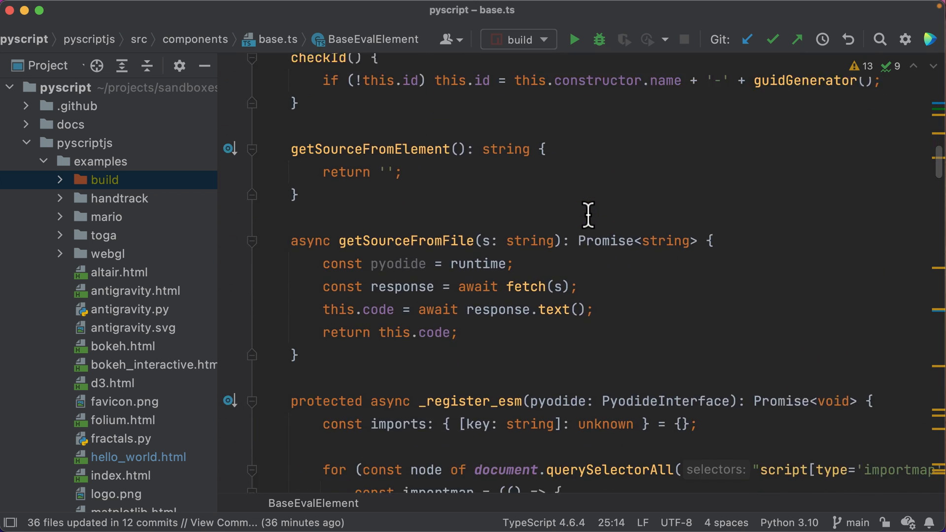
scroll(down, 3)
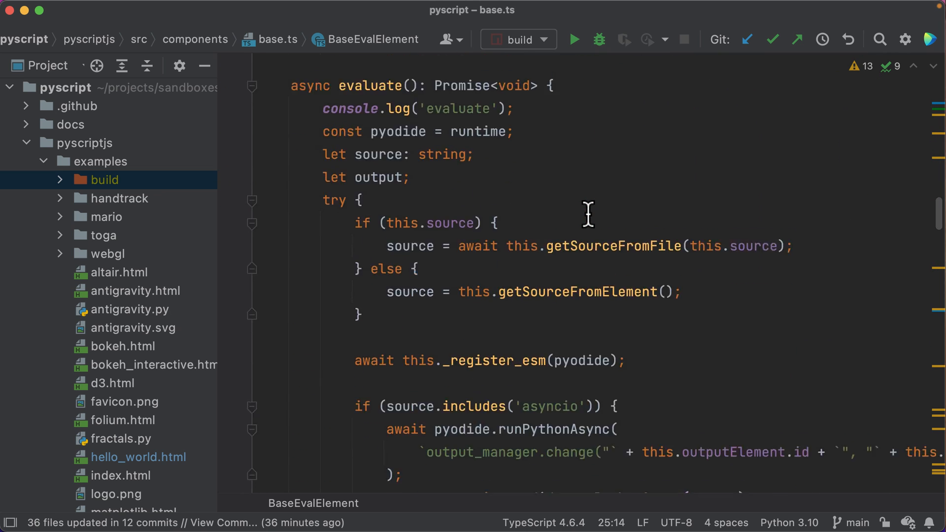
scroll(down, 3)
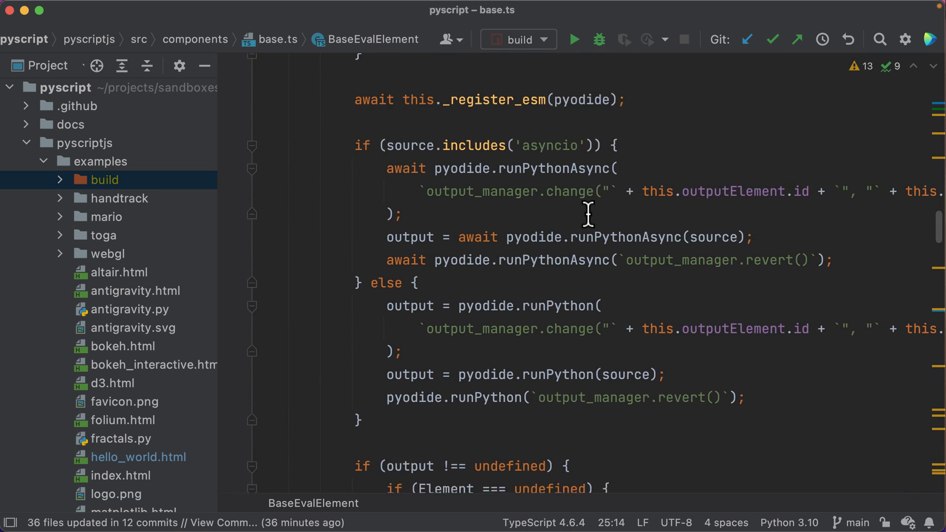
scroll(down, 3)
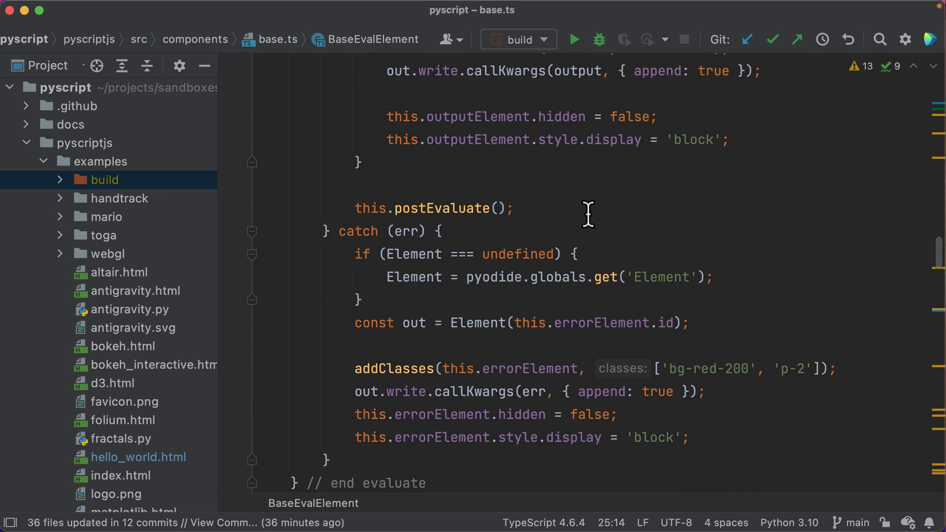